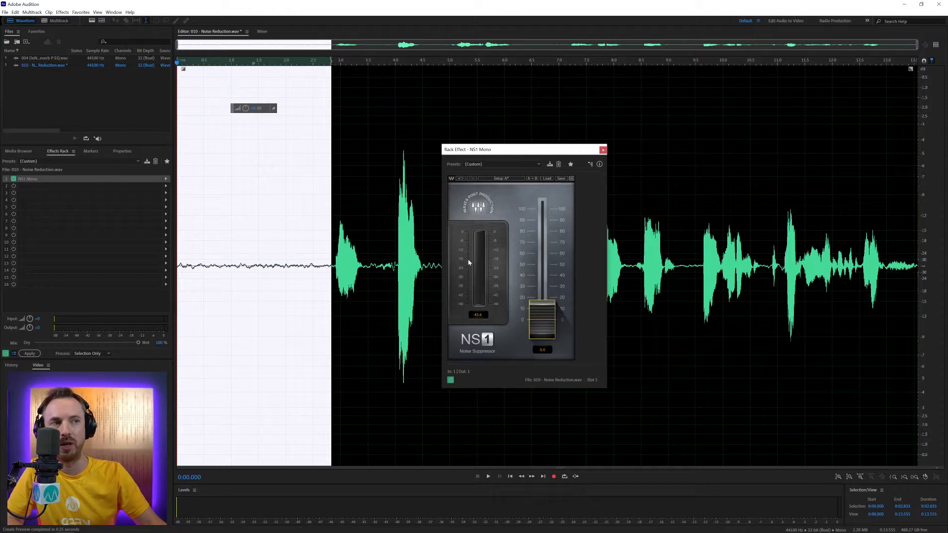
Play back the noisy opening gap to hear the background noise, then clear that selection
{"action": "left_click", "coordinate": [488, 476]}
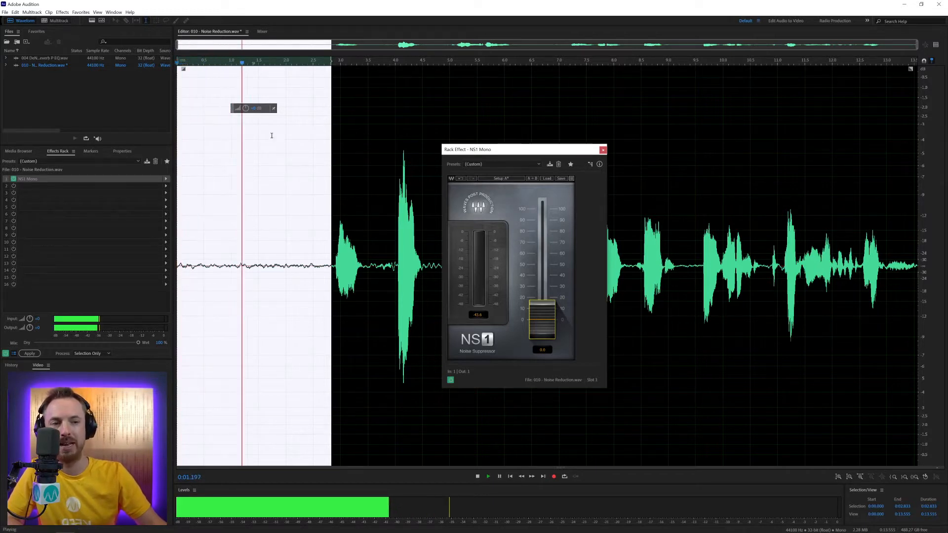
{"action": "left_click", "coordinate": [477, 477]}
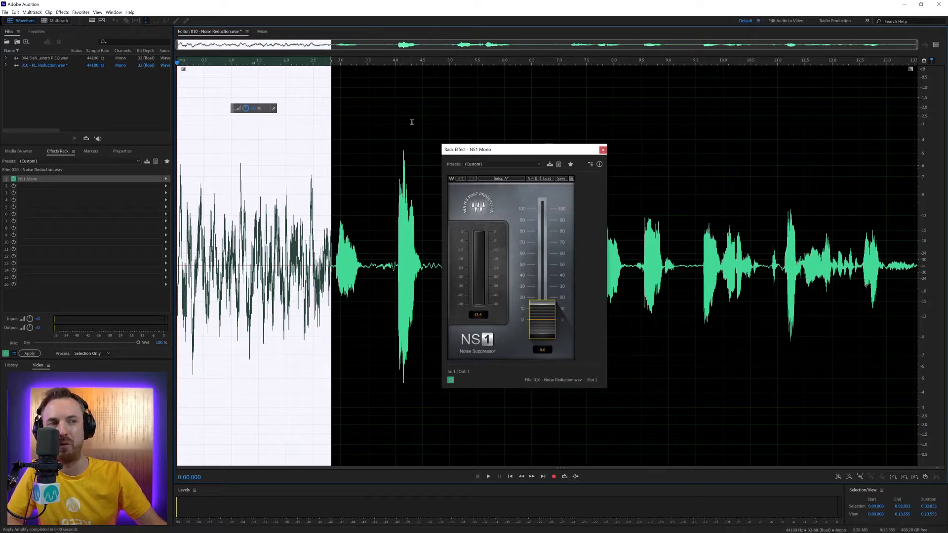
{"action": "left_click", "coordinate": [488, 477]}
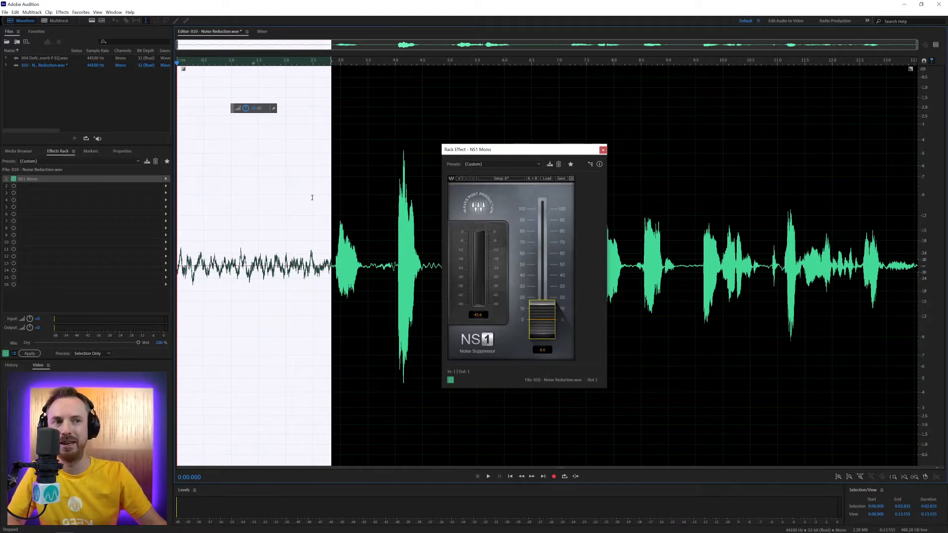
{"action": "left_click", "coordinate": [488, 476]}
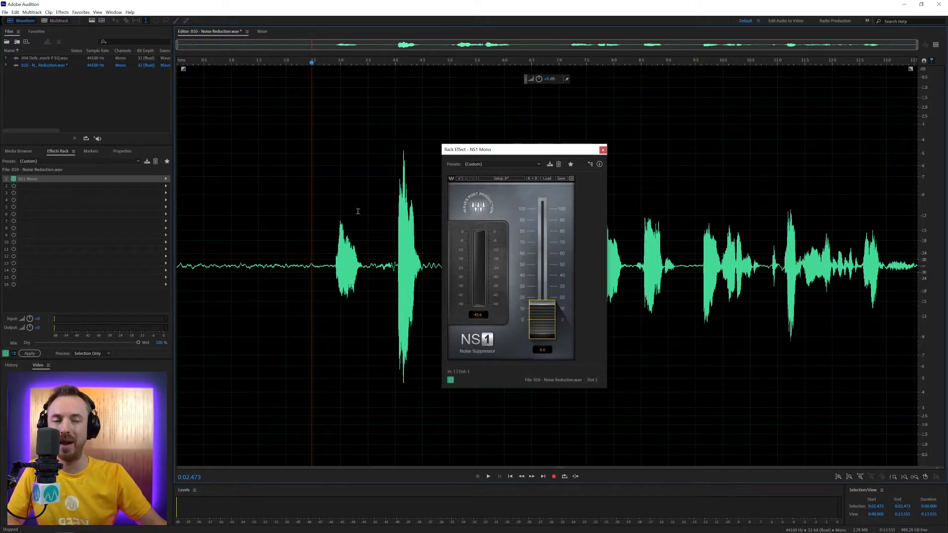
{"action": "mouse_move", "coordinate": [447, 330]}
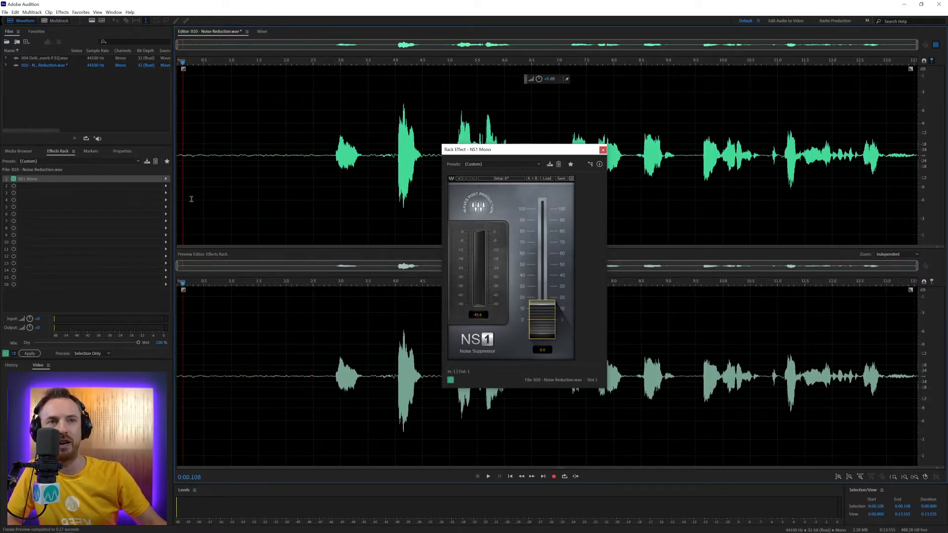
Raise the NS1 suppression fader, audition the preview, then push suppression to 100
{"action": "left_click_drag", "start_coordinate": [541, 318], "coordinate": [542, 305]}
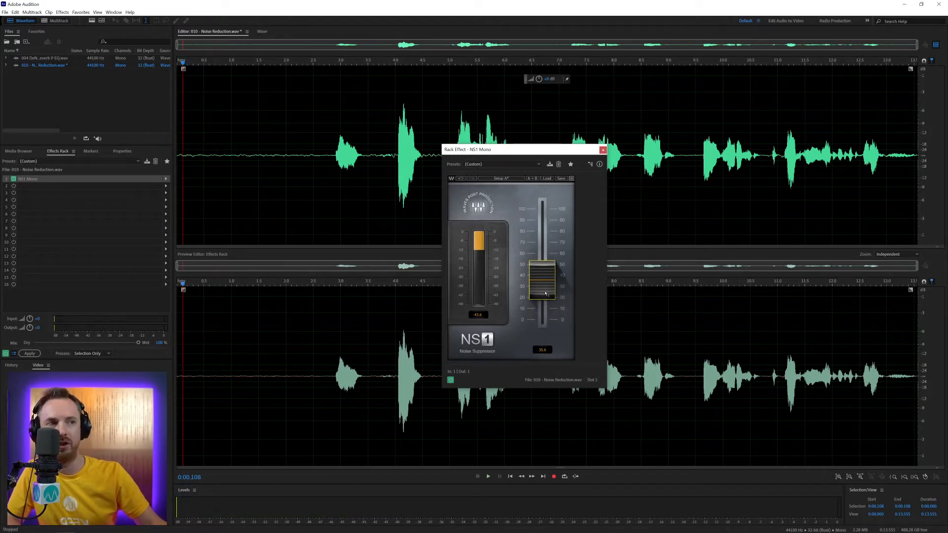
{"action": "left_click", "coordinate": [489, 477]}
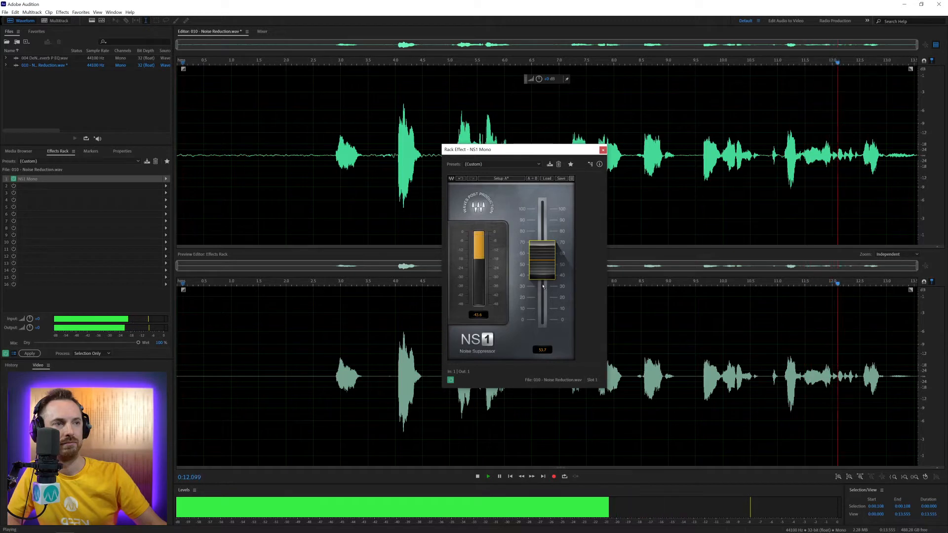
{"action": "left_click", "coordinate": [489, 477]}
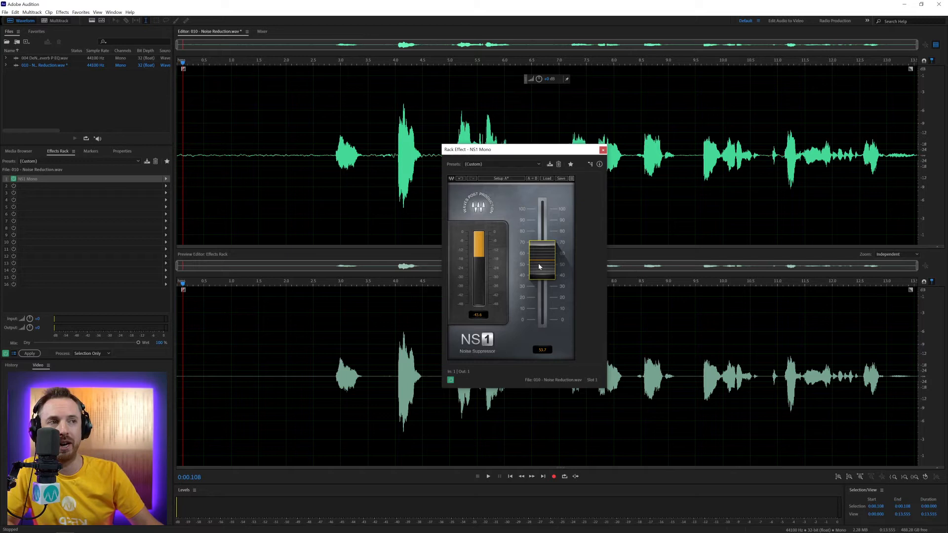
{"action": "left_click_drag", "start_coordinate": [540, 263], "coordinate": [542, 202]}
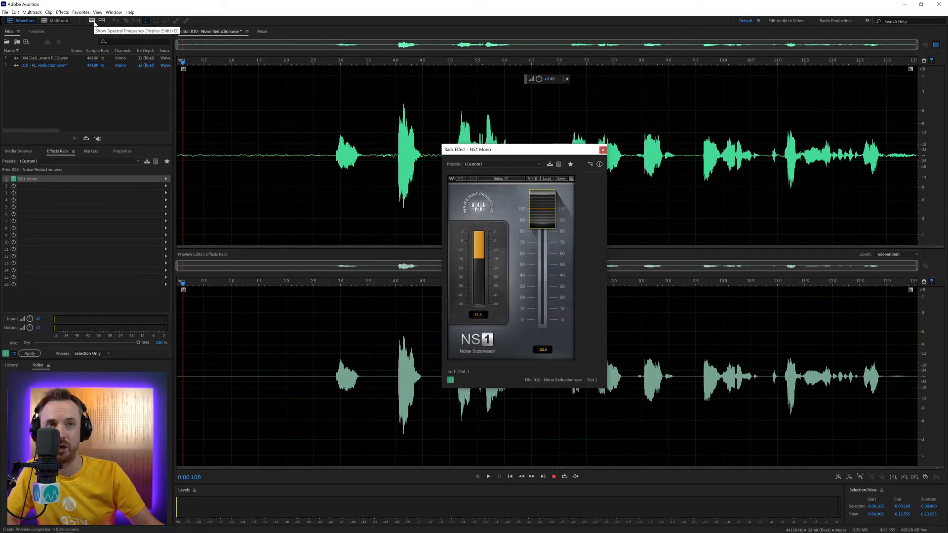
Switch to the spectral frequency display and close the Rack Effect NS1 window
{"action": "left_click", "coordinate": [100, 20]}
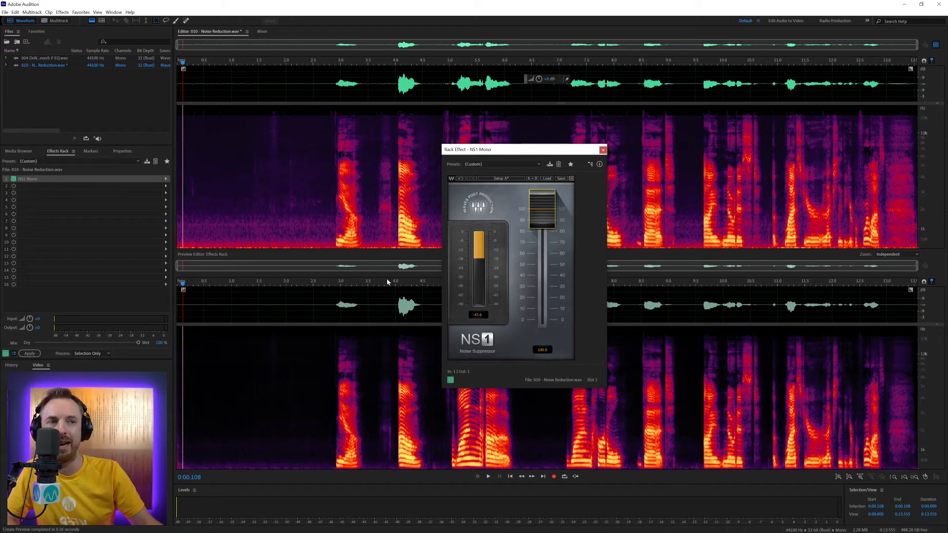
{"action": "left_click", "coordinate": [29, 353]}
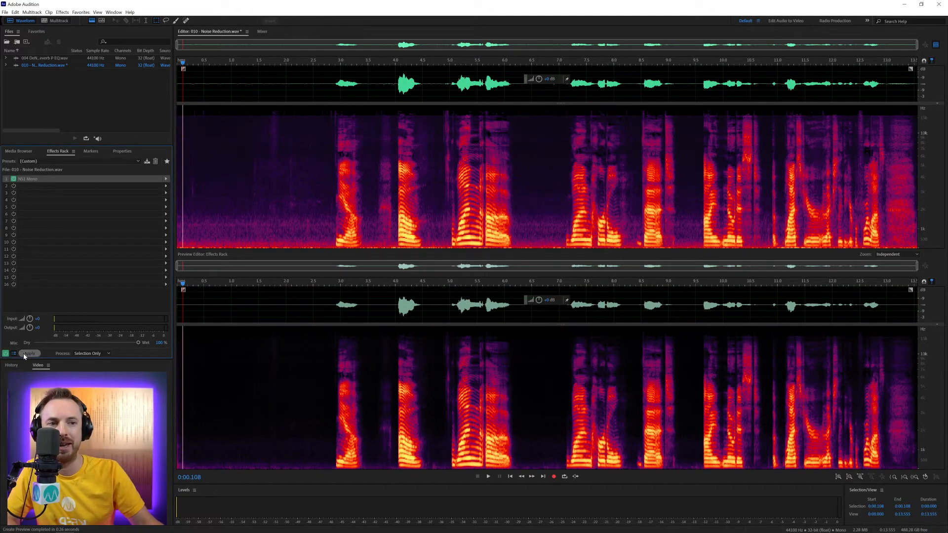
Apply the NS1 suppression to the file and add Amplitude and Compression > Dynamics to slot 1
{"action": "left_click", "coordinate": [29, 353]}
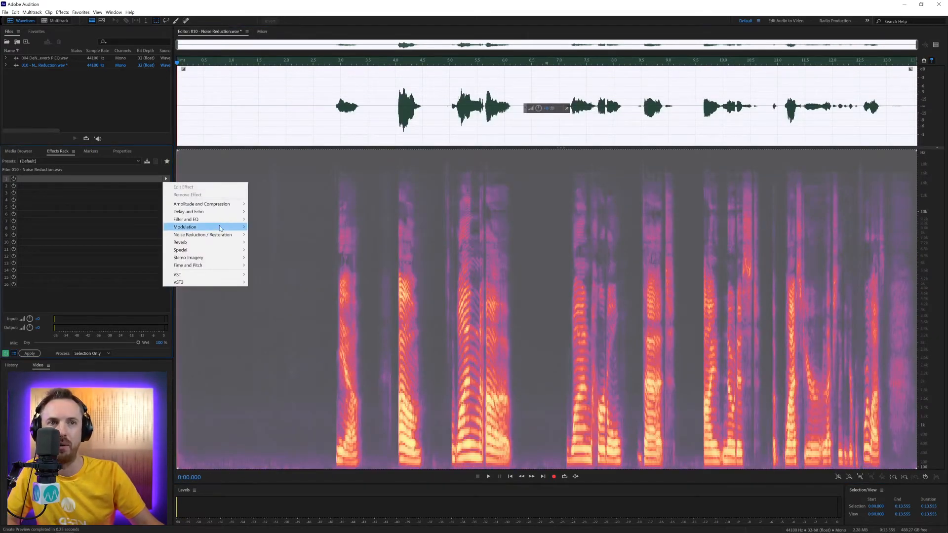
{"action": "mouse_move", "coordinate": [202, 204]}
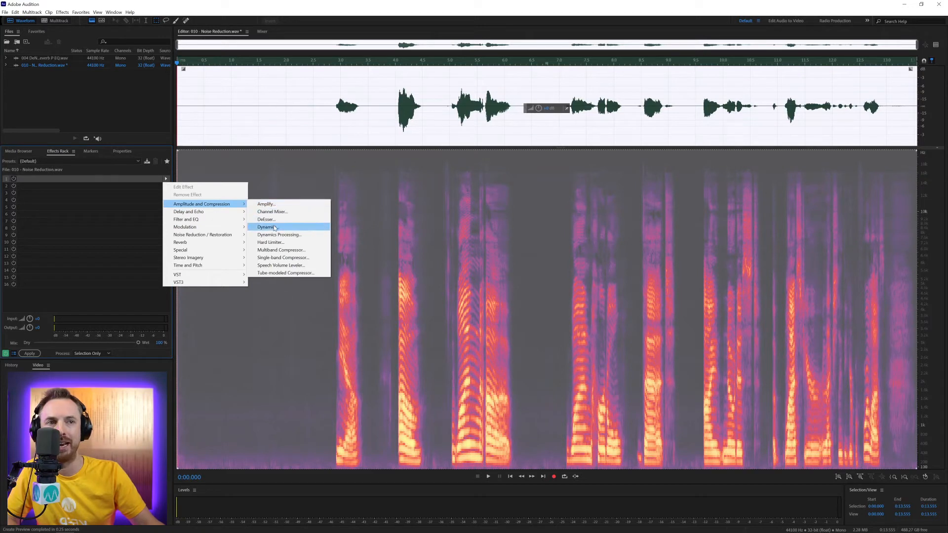
{"action": "left_click", "coordinate": [267, 226]}
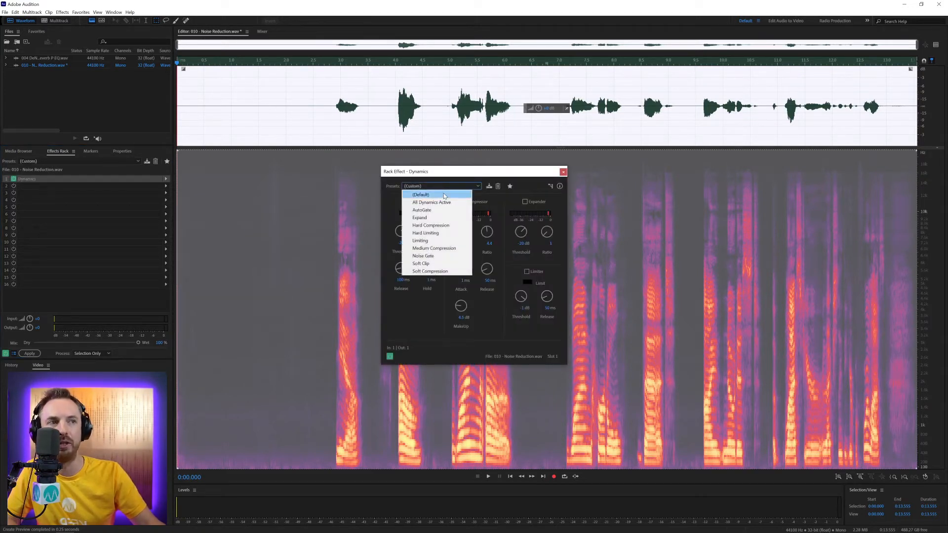
Load the Dynamics AutoGate preset and move its window aside to compare both spectrograms
{"action": "left_click", "coordinate": [422, 210]}
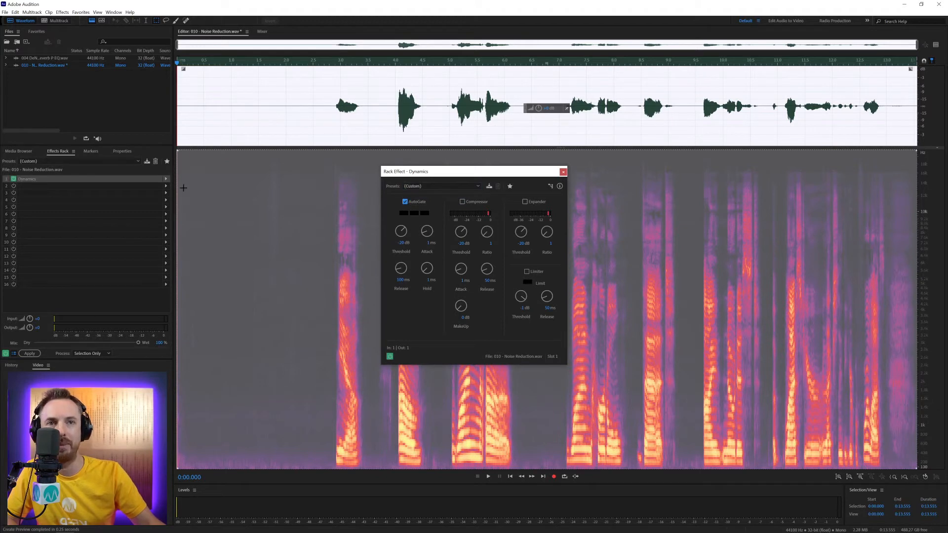
{"action": "mouse_move", "coordinate": [408, 225]}
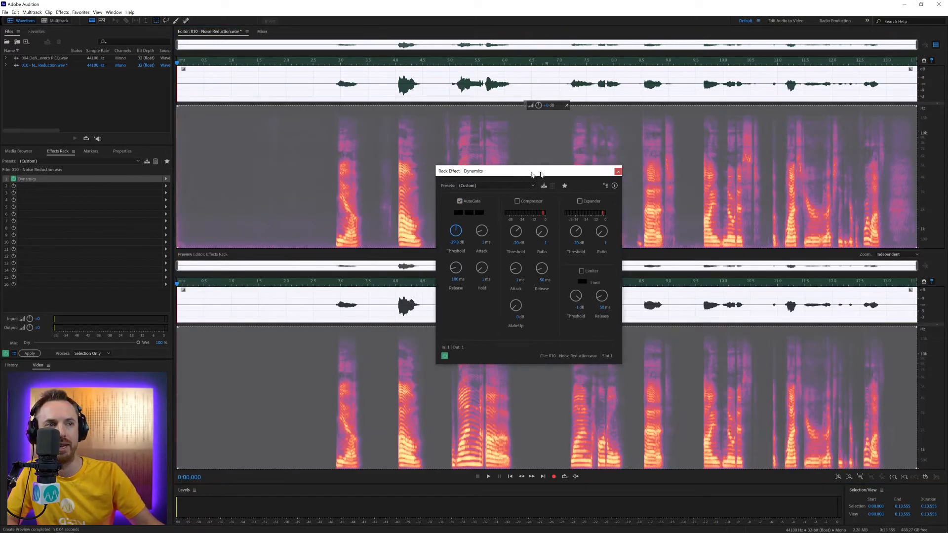
{"action": "left_click_drag", "start_coordinate": [526, 171], "coordinate": [701, 154]}
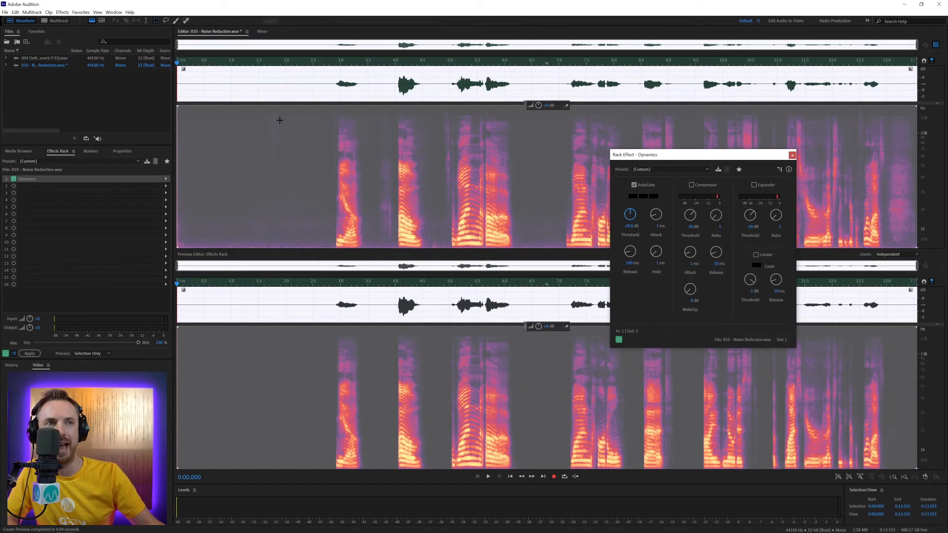